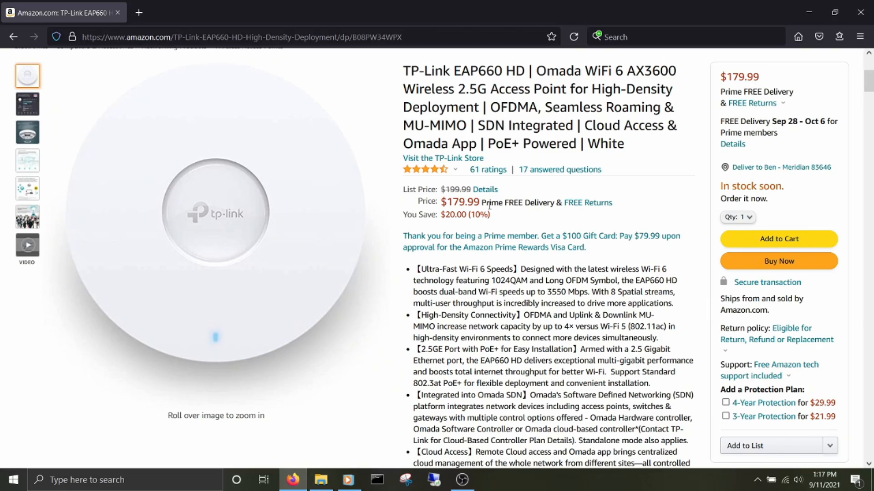
{"action": "mouse_move", "coordinate": [518, 171]}
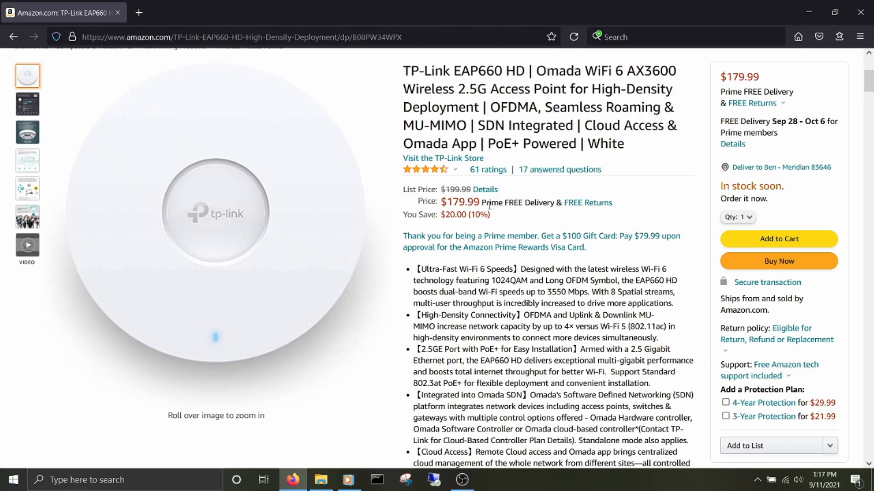
{"action": "mouse_move", "coordinate": [382, 213]}
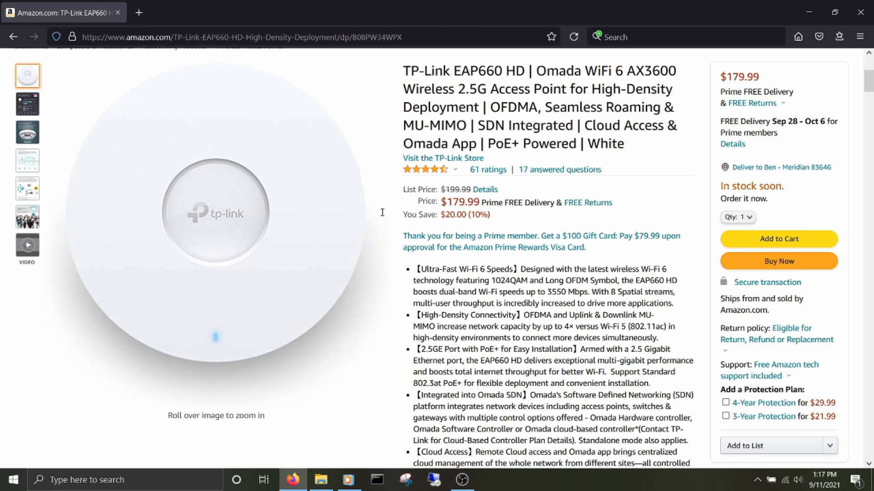